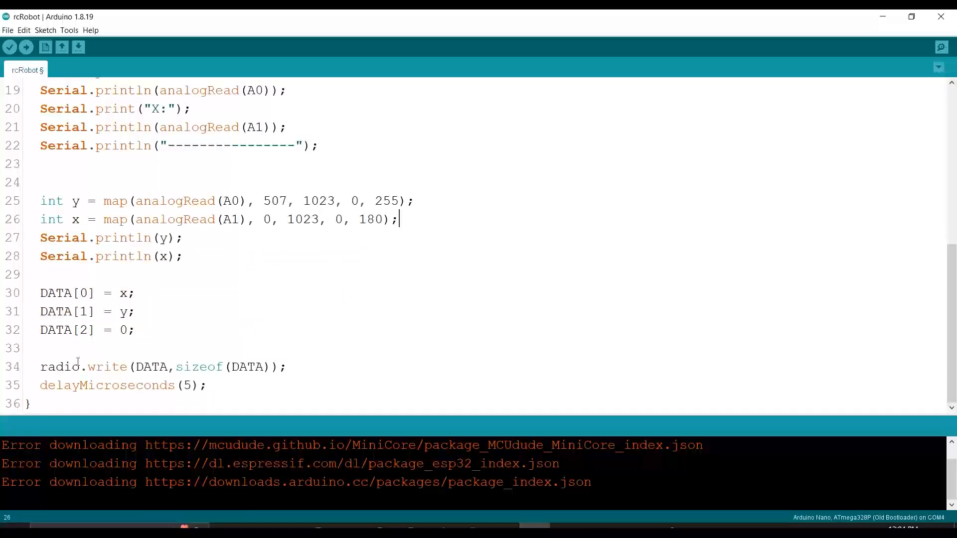
# Browse PCBWay's PCB Instant Quote form and the color PCB printing blog post.
pyautogui.click(287, 367)
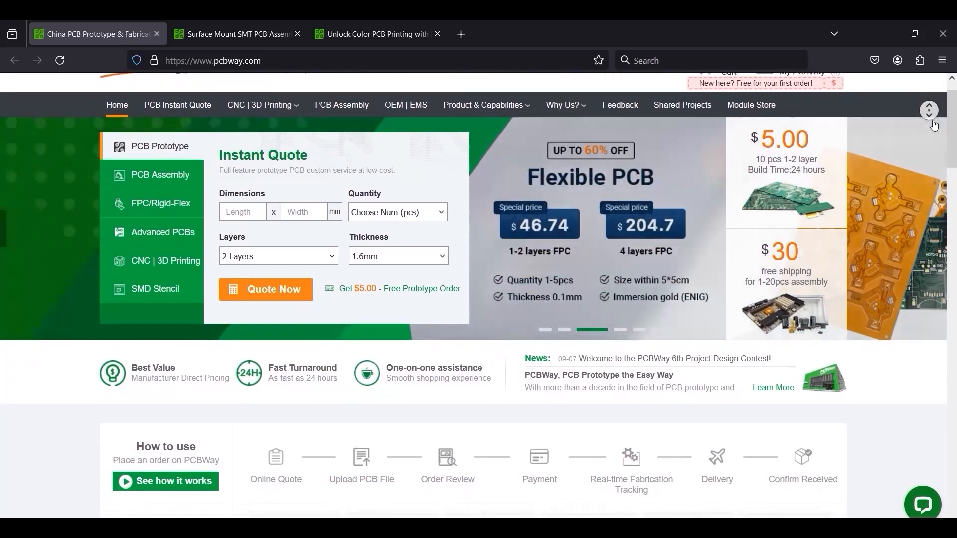
pyautogui.click(265, 289)
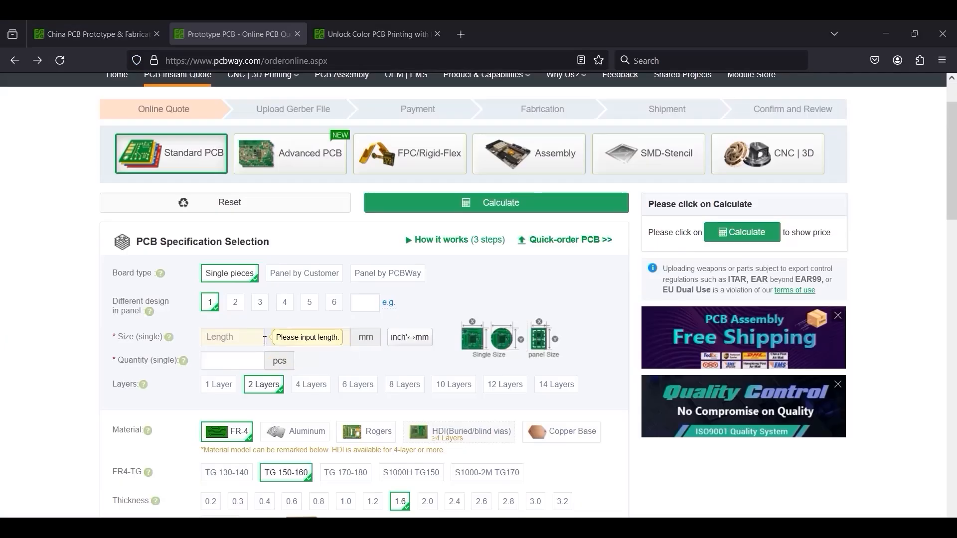
pyautogui.click(377, 34)
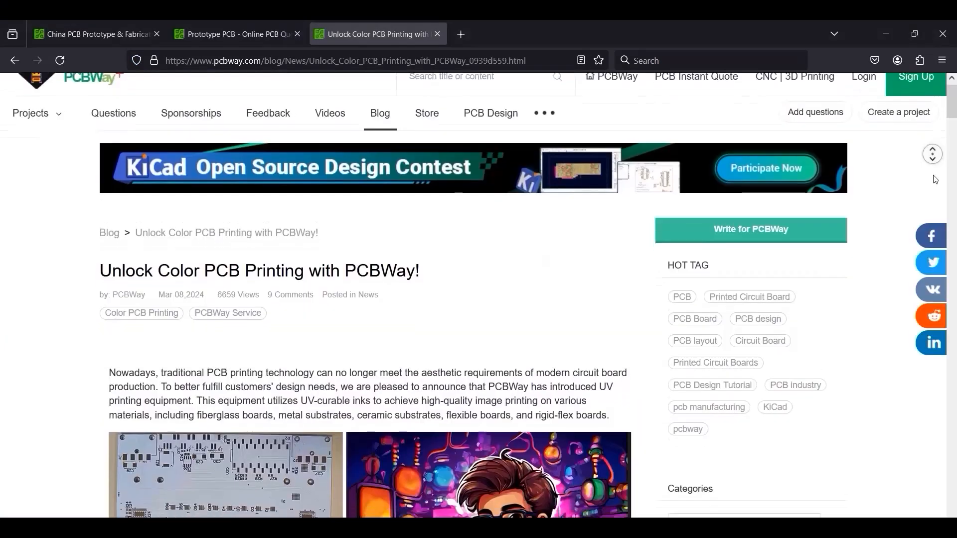
# Visit the CNC | 3D Printing page, then the 10th anniversary tour page.
pyautogui.scroll(-3)
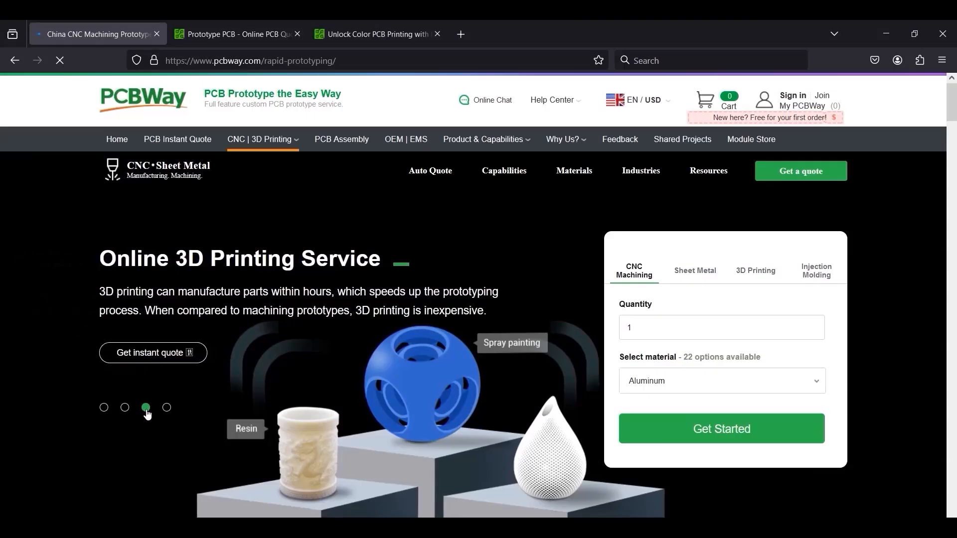
pyautogui.click(104, 408)
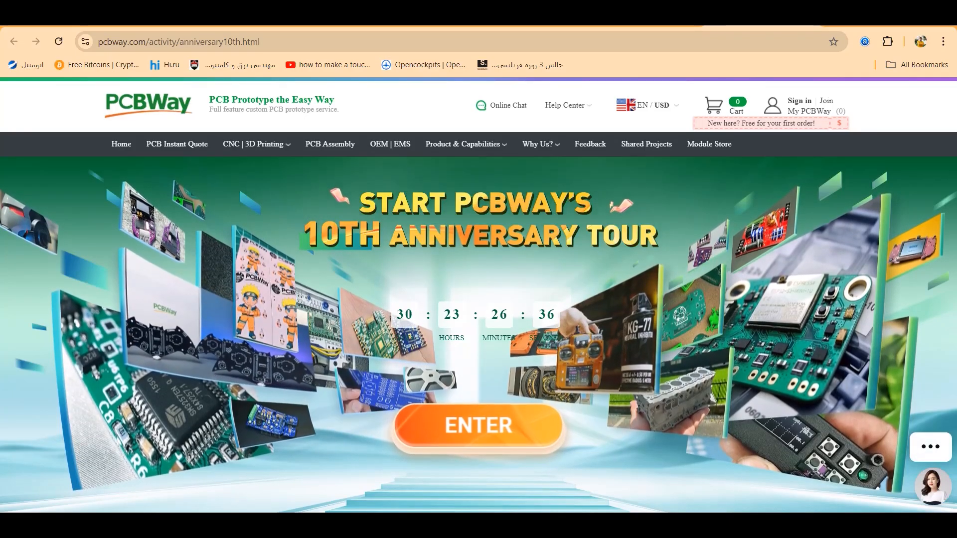
pyautogui.click(477, 425)
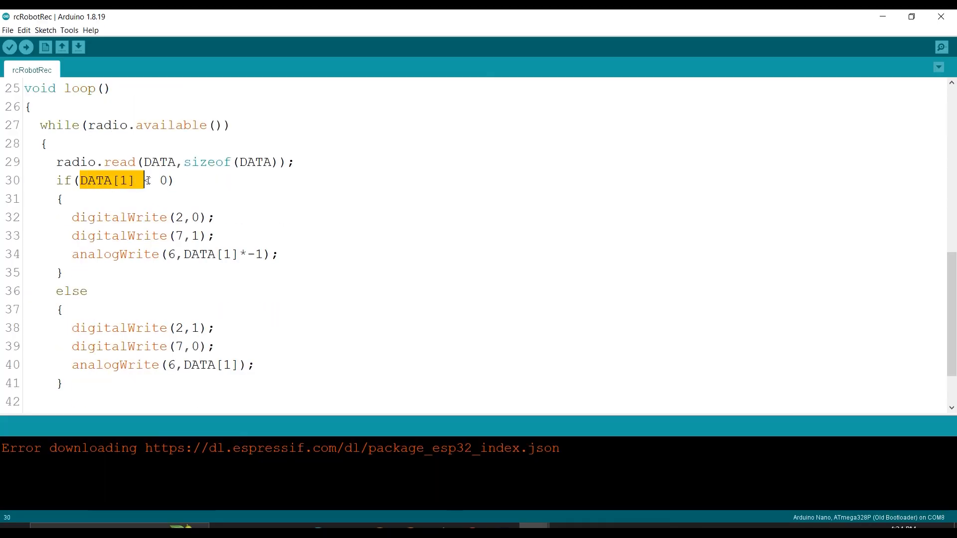
pyautogui.click(97, 316)
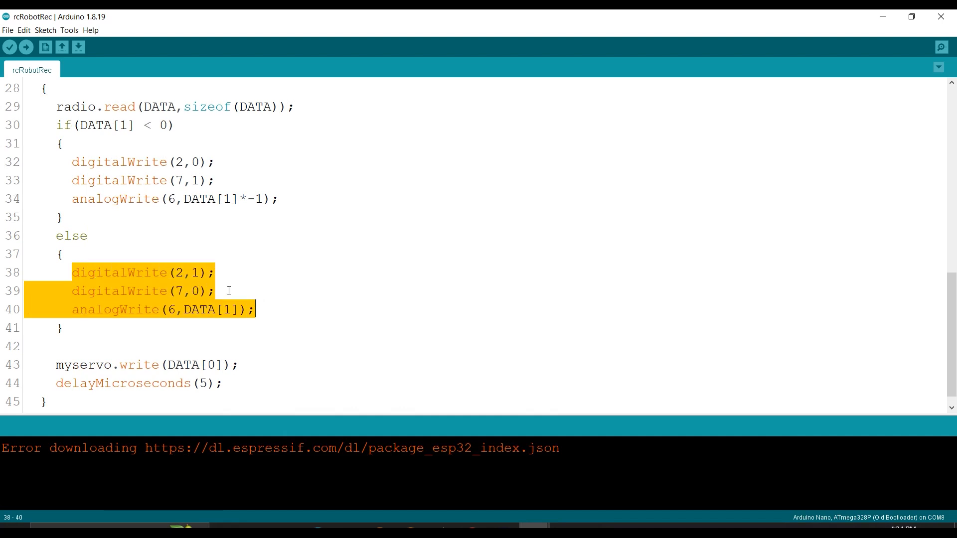
pyautogui.click(218, 291)
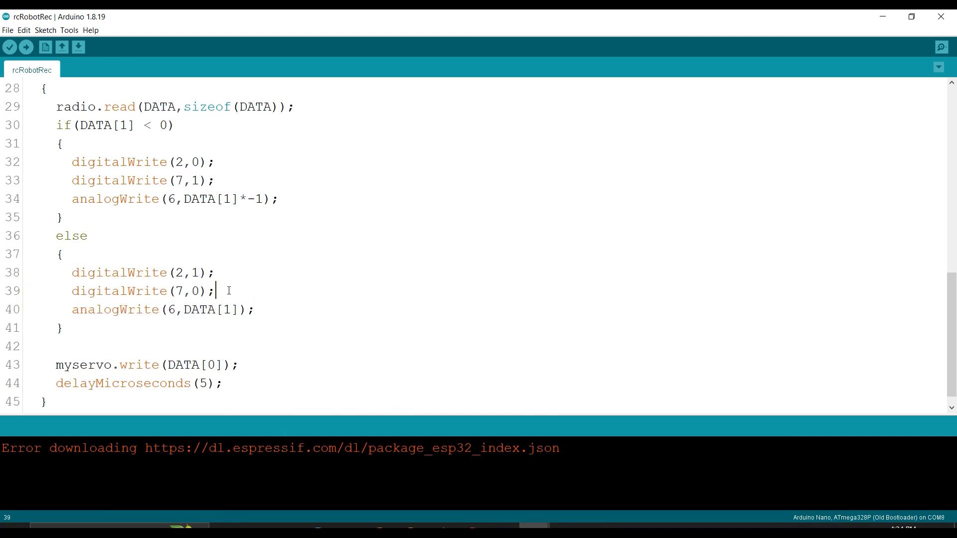
pyautogui.scroll(3)
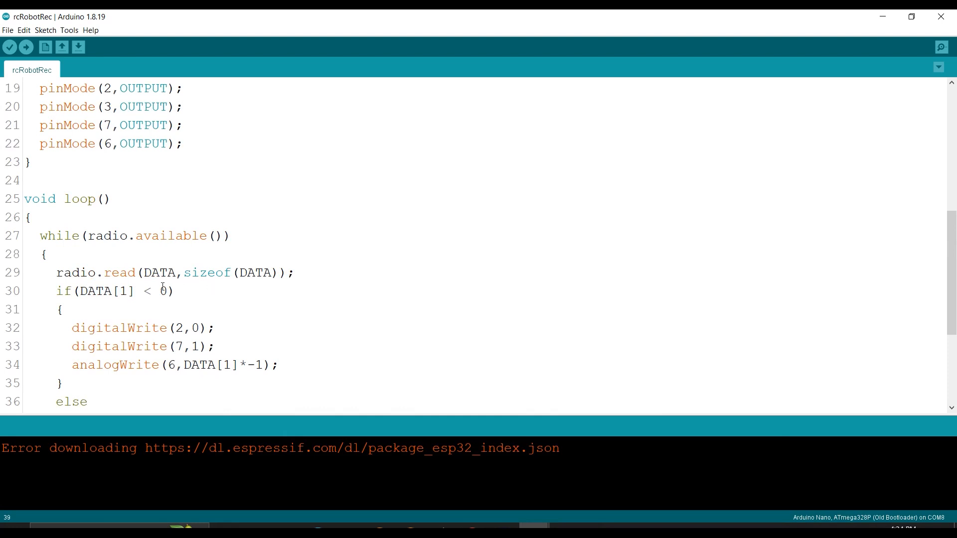
pyautogui.scroll(-3)
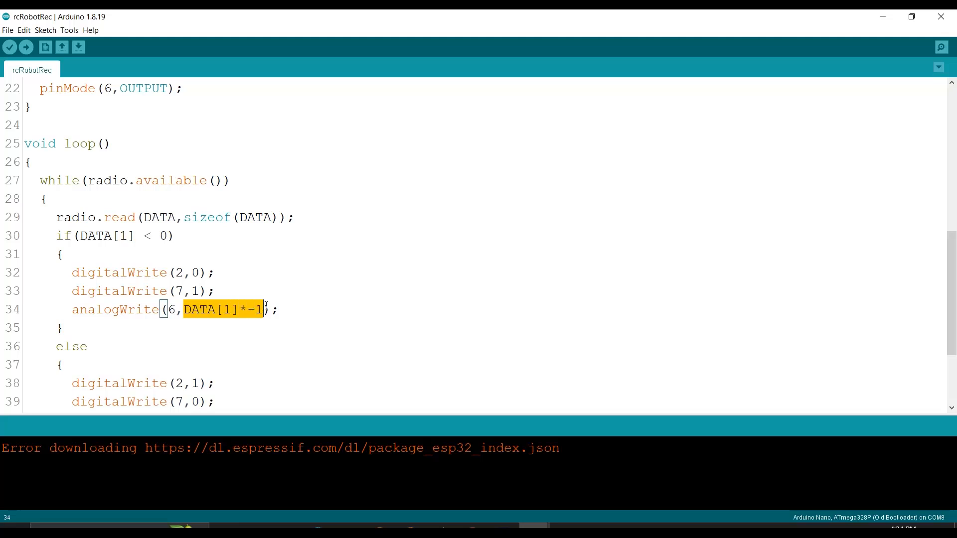
pyautogui.scroll(-3)
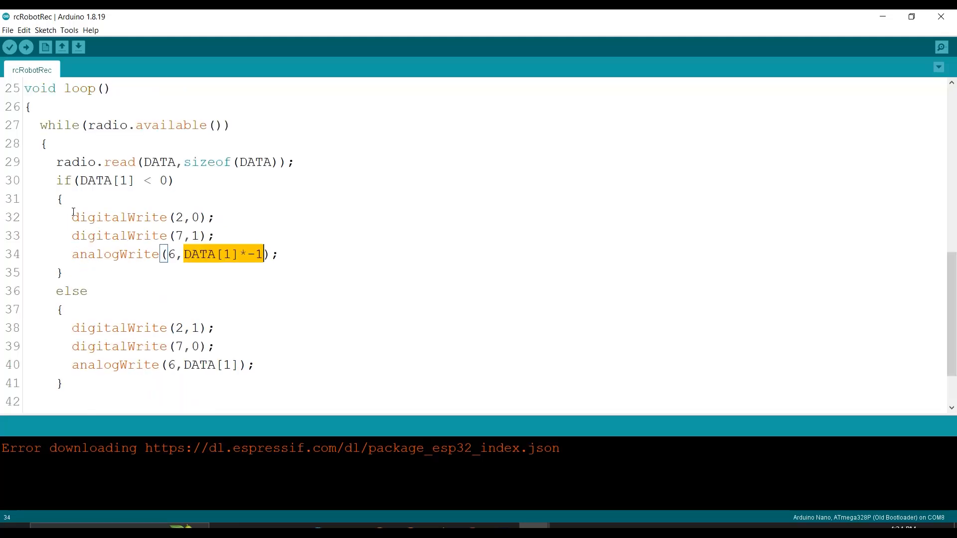